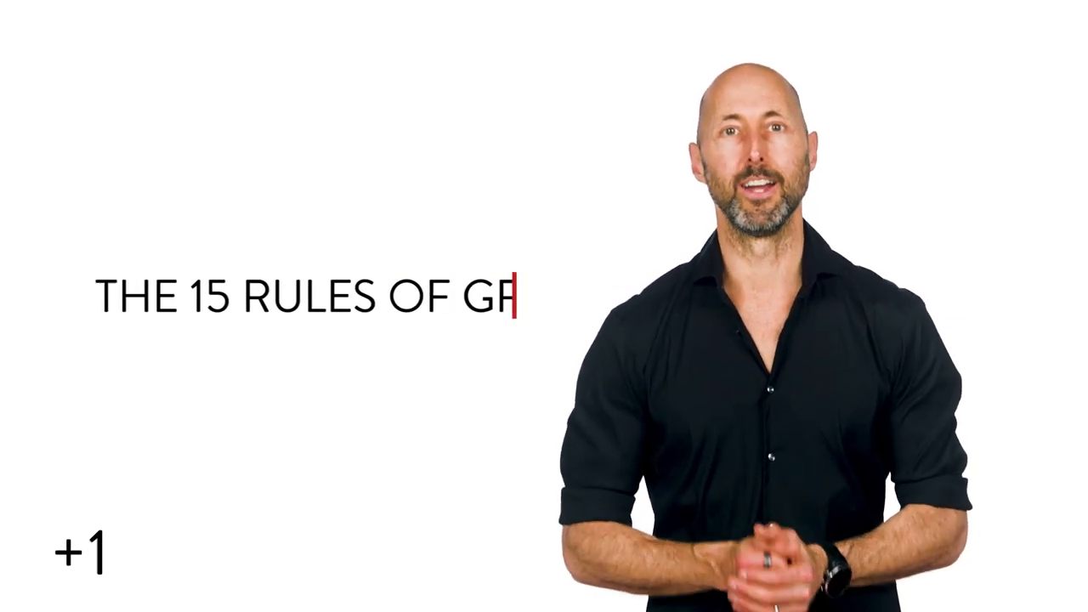
type("IT")
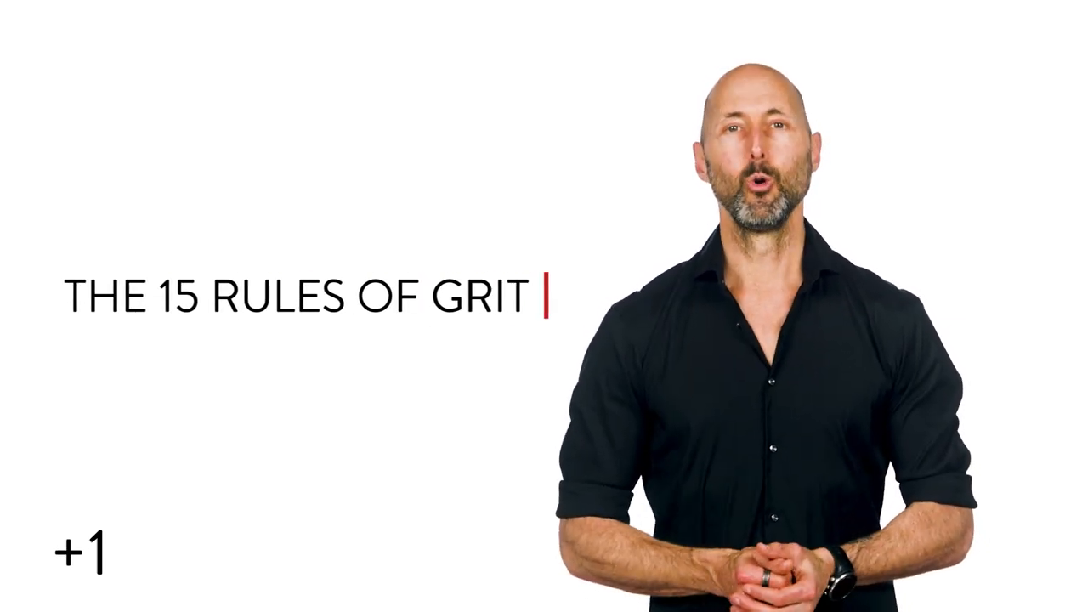